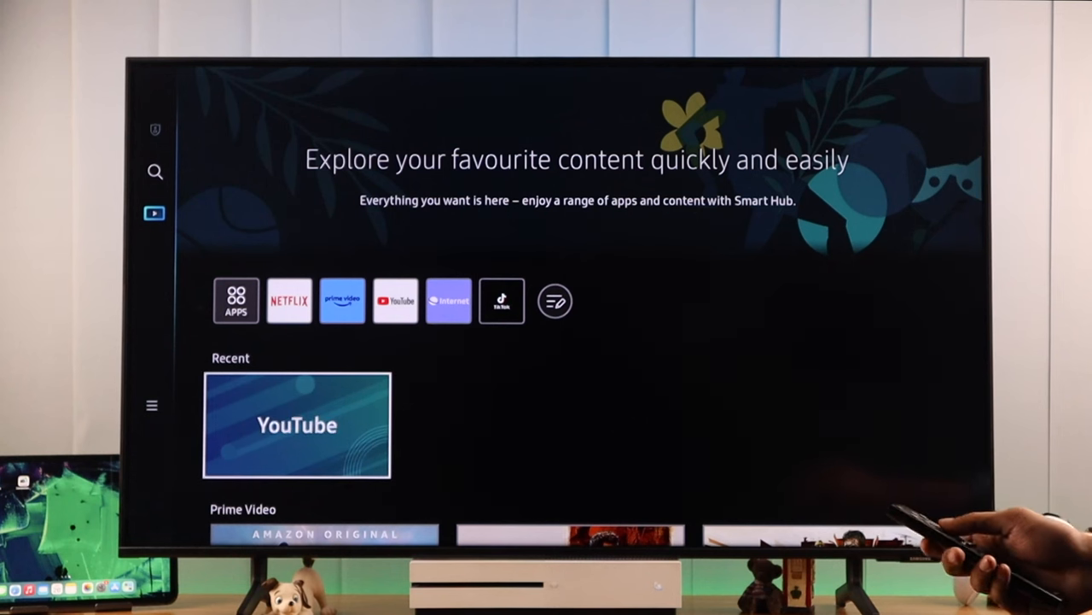
Launch YouTube from its tile in the home screen's Recent row.
left_click(449, 300)
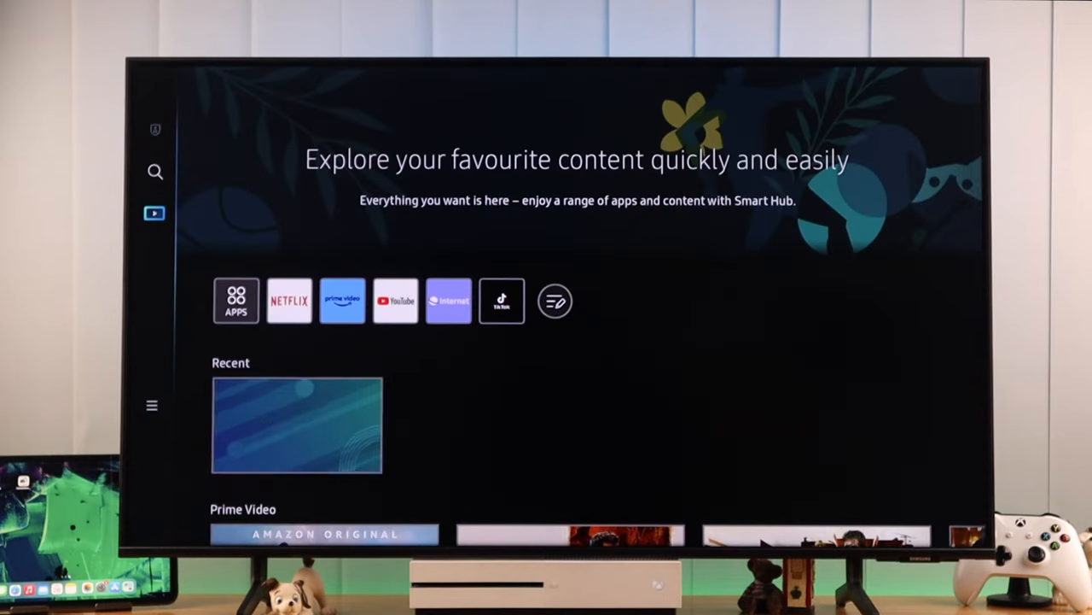
left_click(448, 299)
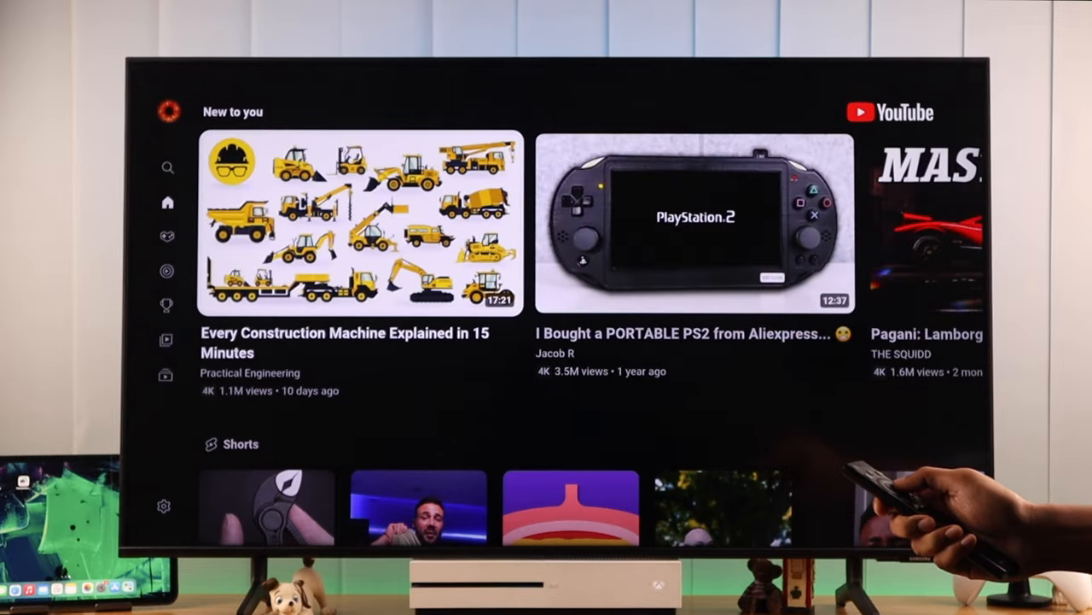
scroll("down", 3)
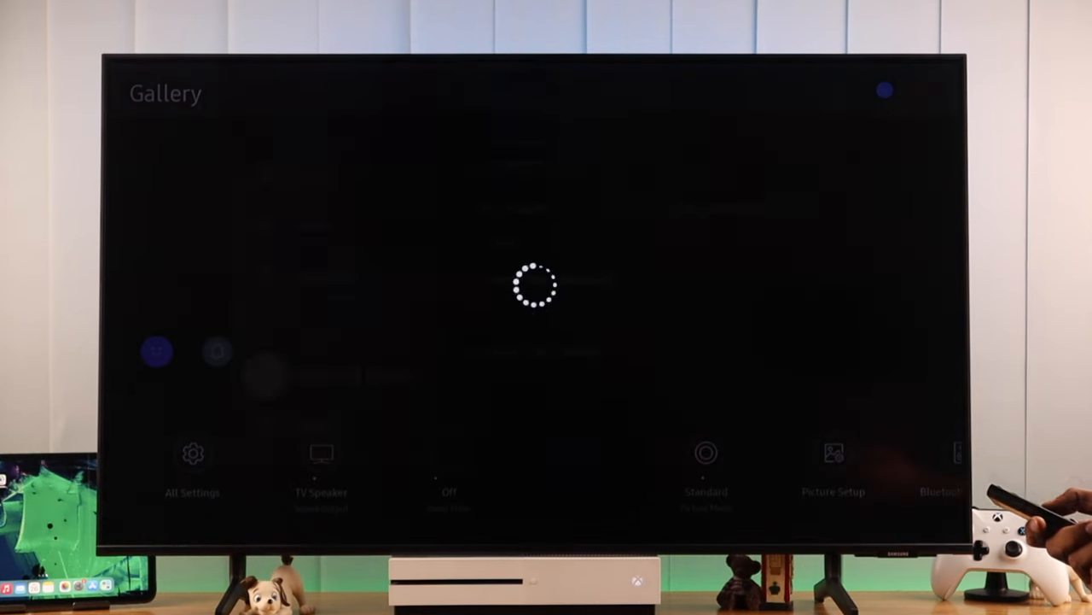
Run the Smart Hub Connection Test from Support > Device Care > Self Diagnosis.
left_click(192, 453)
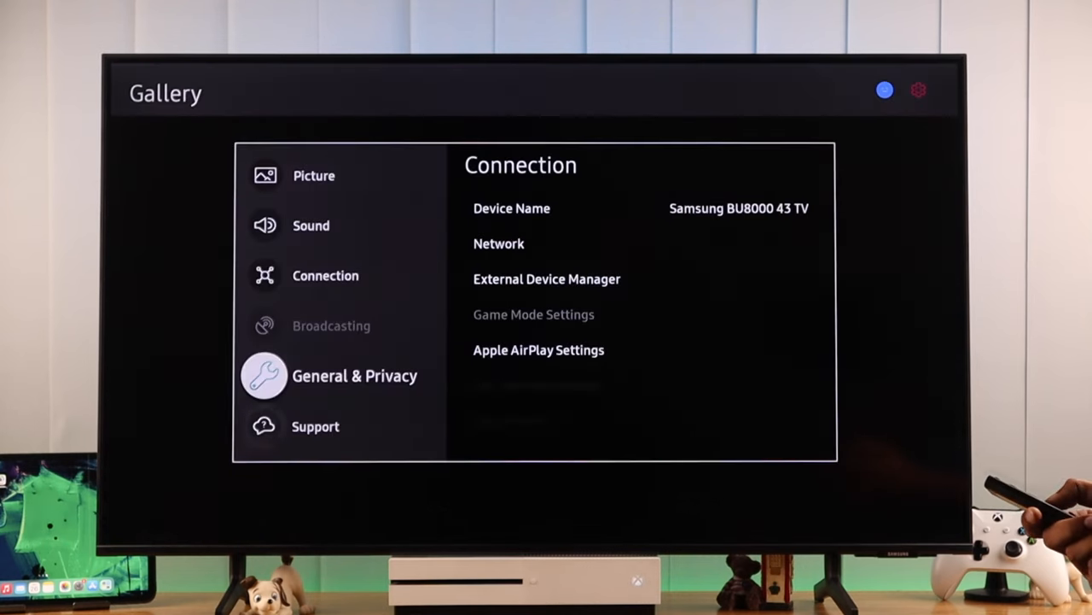
left_click(316, 426)
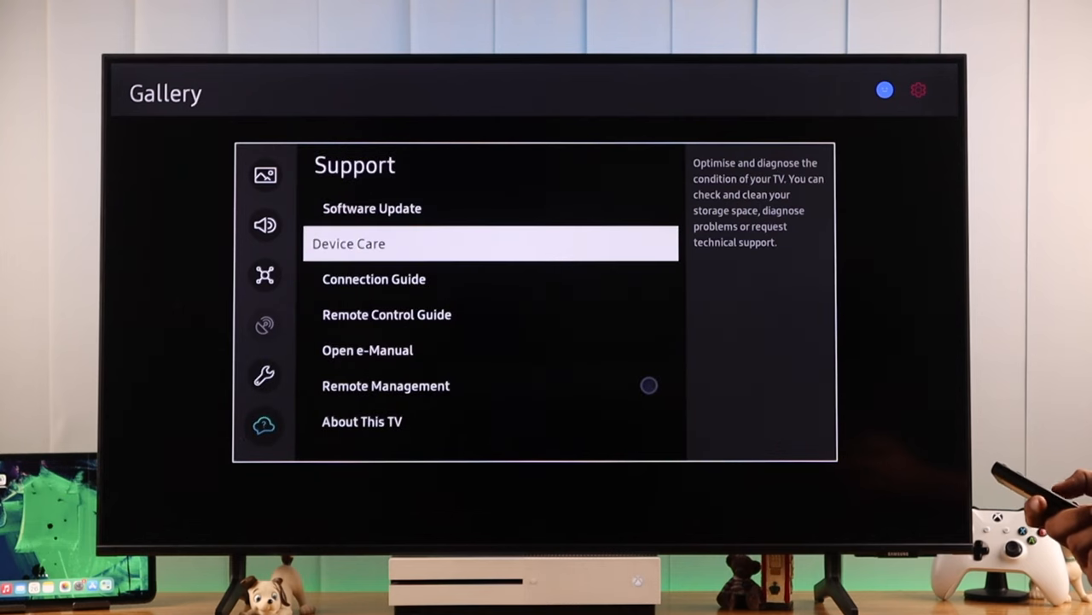
left_click(490, 243)
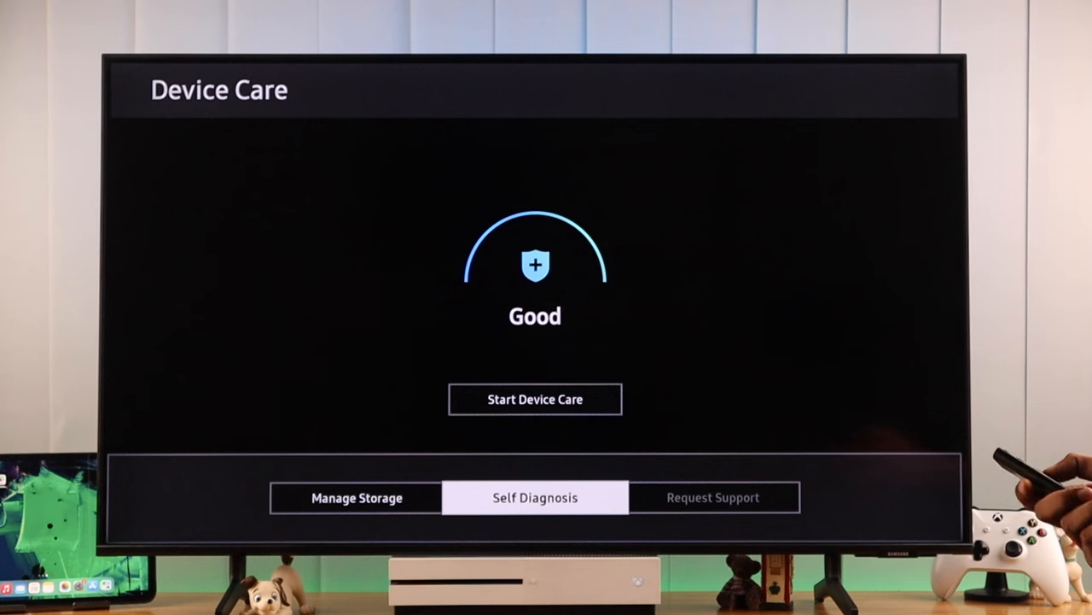
left_click(535, 497)
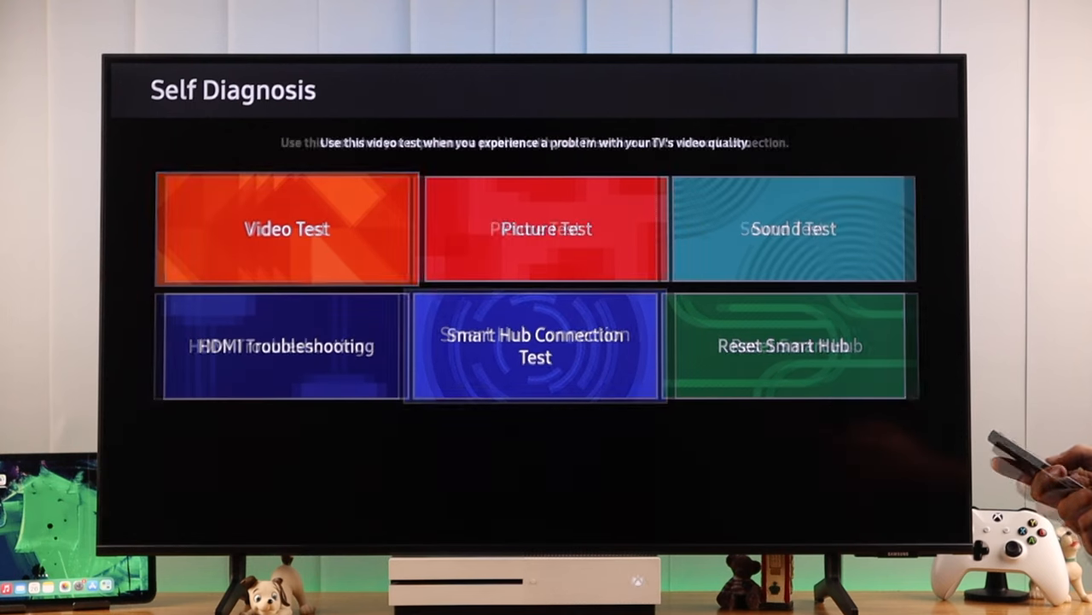
left_click(535, 345)
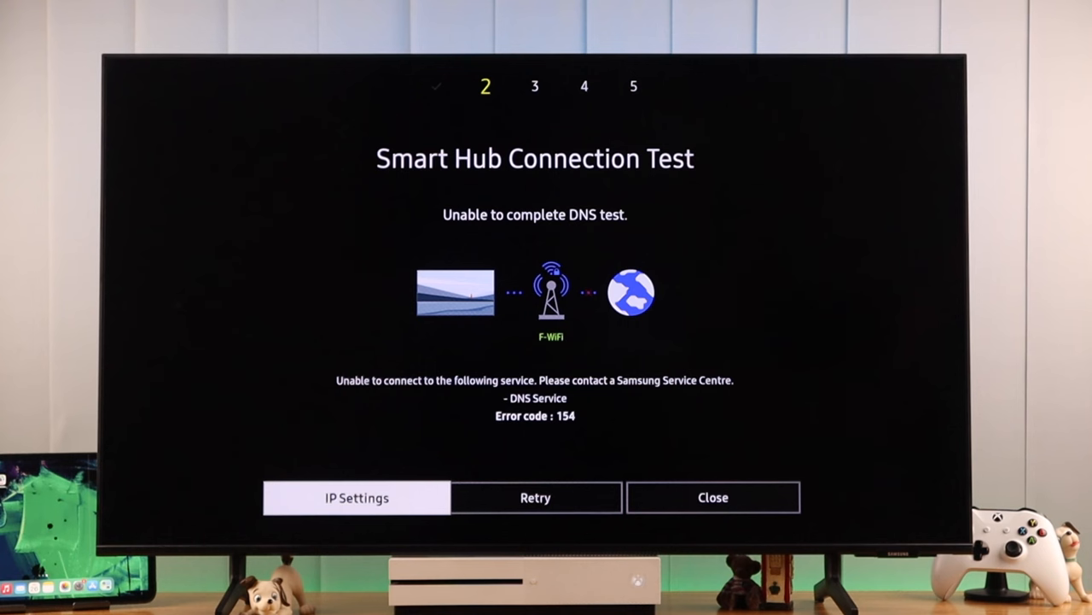
Adjust the DNS in IP Settings, rerun the test until all checks pass, then close it.
left_click(356, 497)
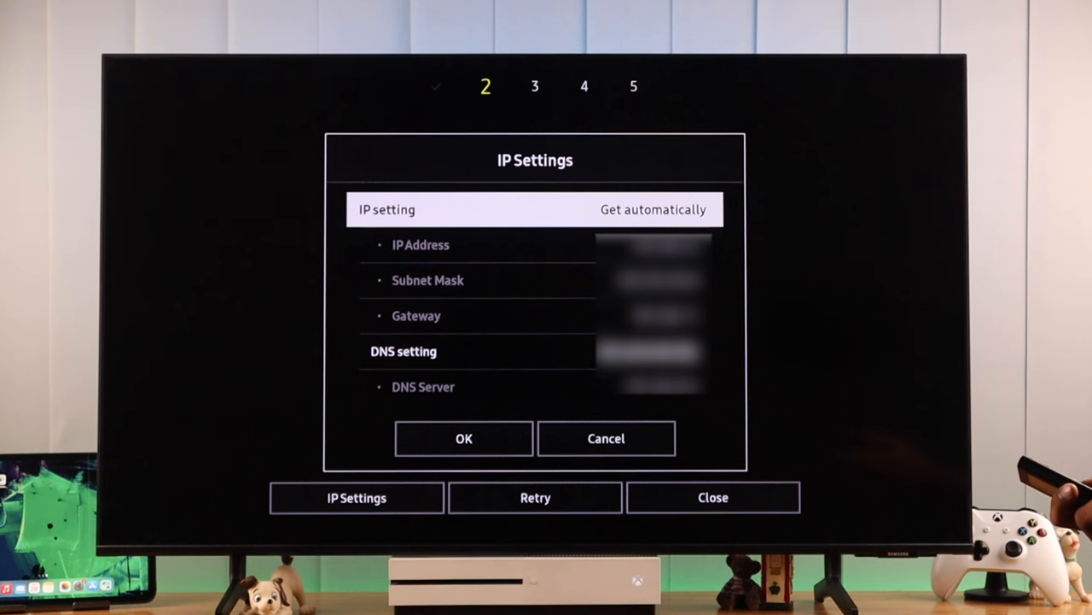
left_click(464, 438)
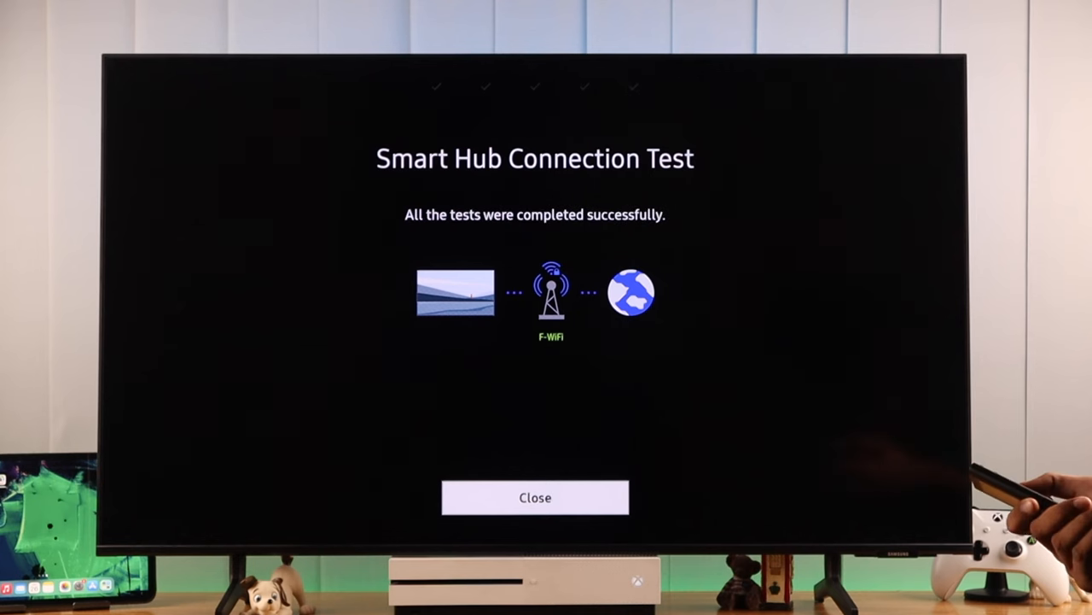
left_click(535, 496)
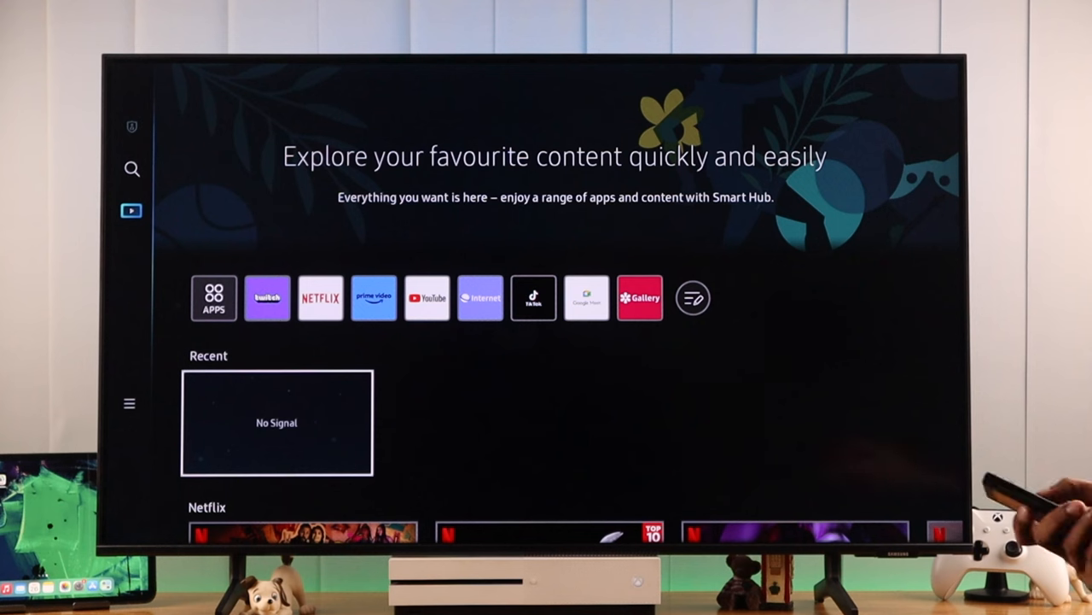
Open the quick settings row with All Settings, sleep timer and picture mode.
left_click(129, 403)
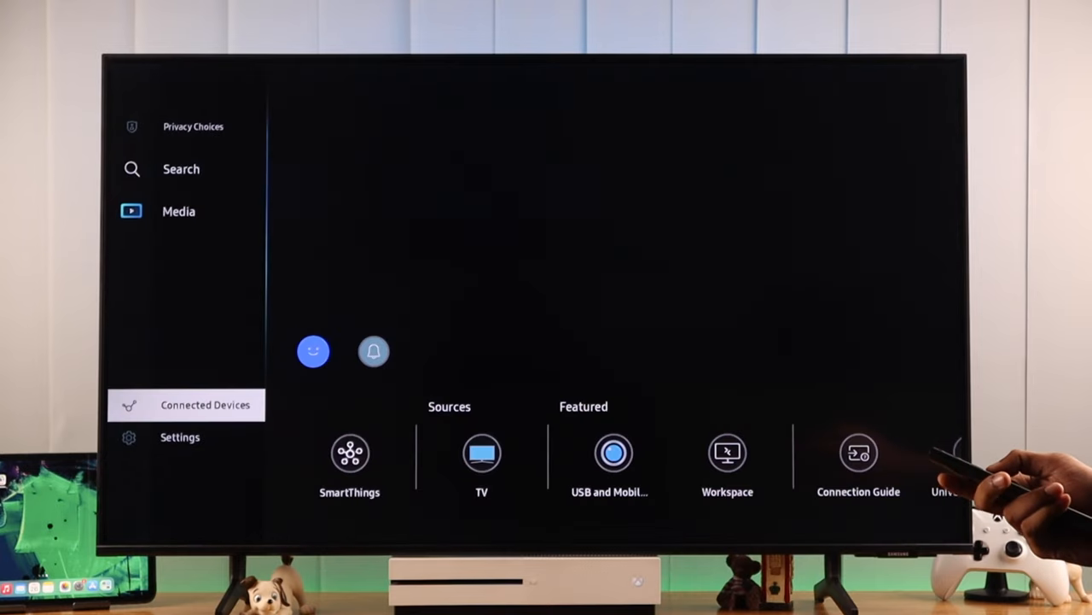
left_click(180, 436)
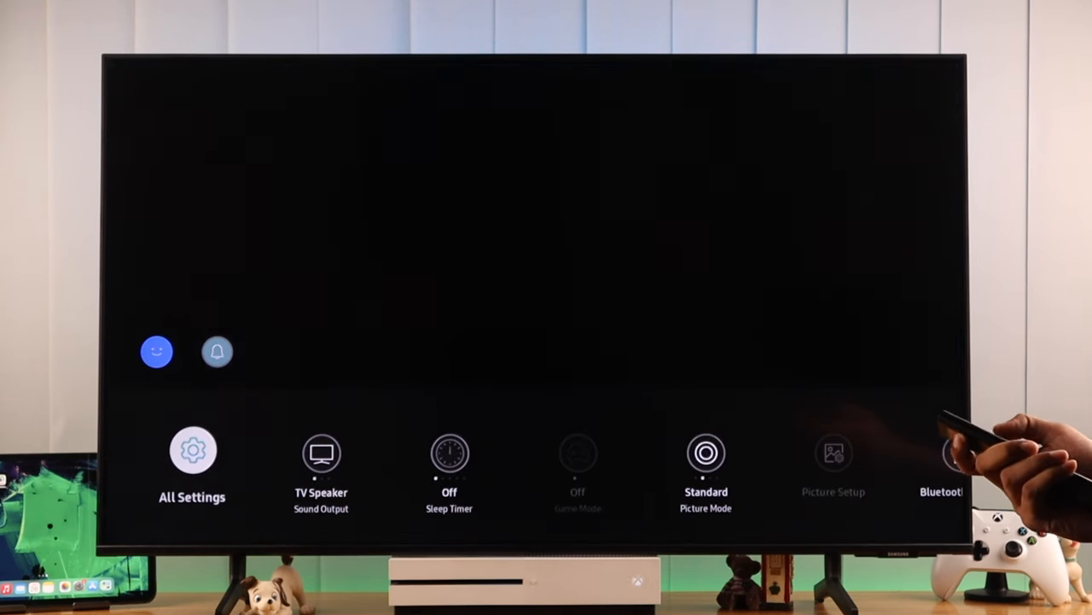
Select All Settings, then go back to the Smart Hub home screen.
left_click(191, 450)
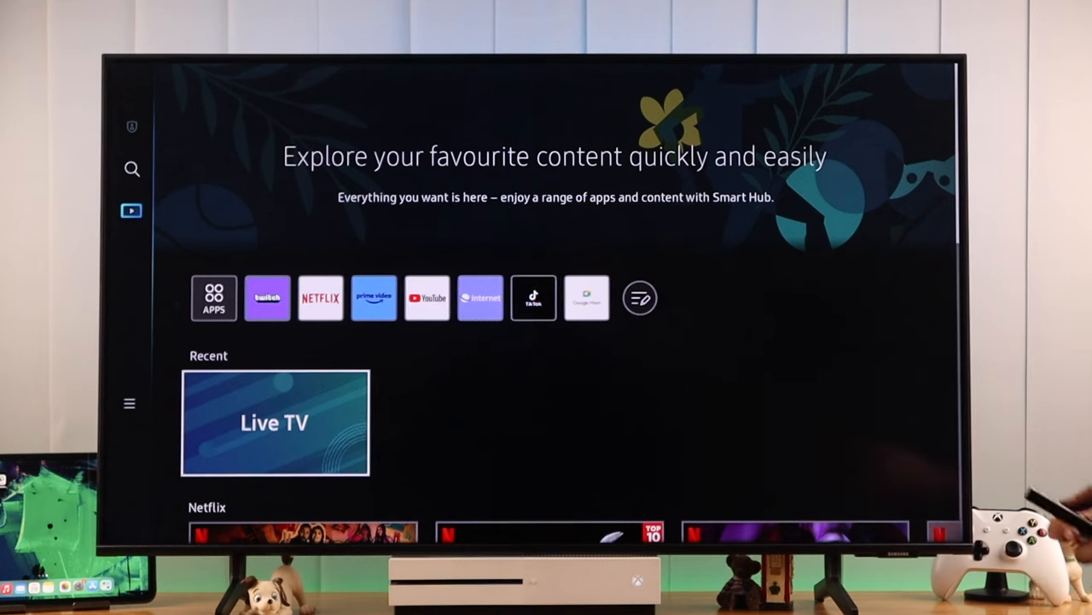
Delete Google Meet through the Apps settings gear and install it again.
left_click(213, 298)
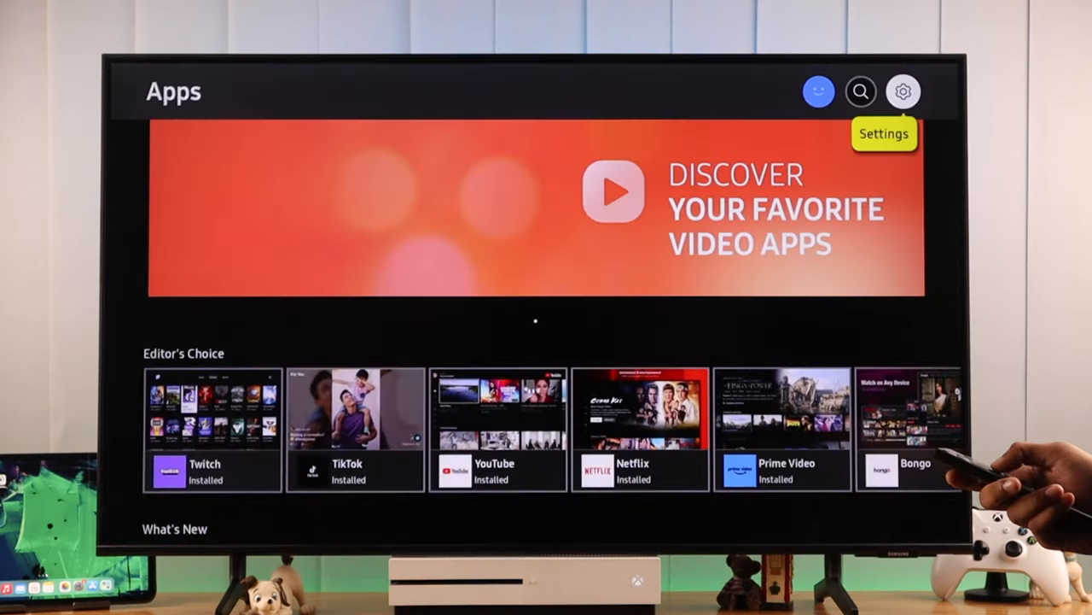
left_click(903, 91)
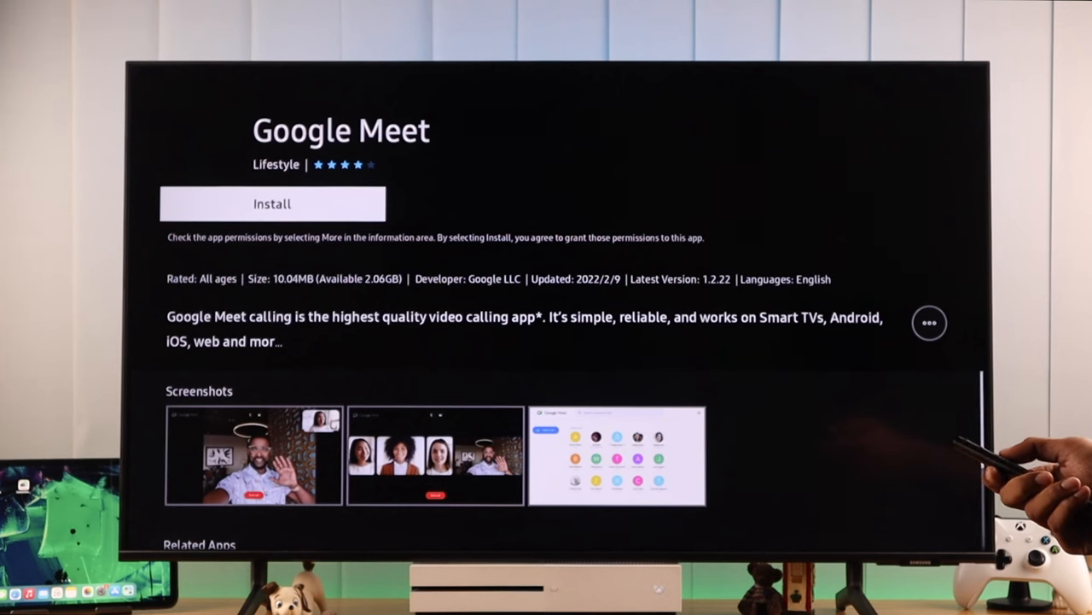
left_click(272, 203)
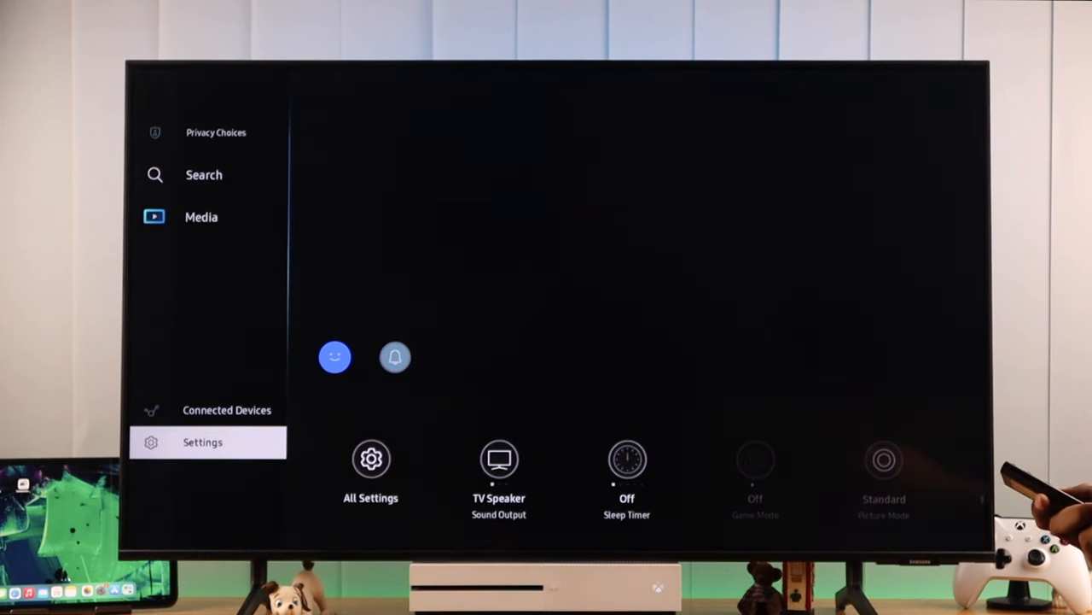
Reset Smart Hub from Self Diagnosis and choose Use Existing Account.
left_click(370, 458)
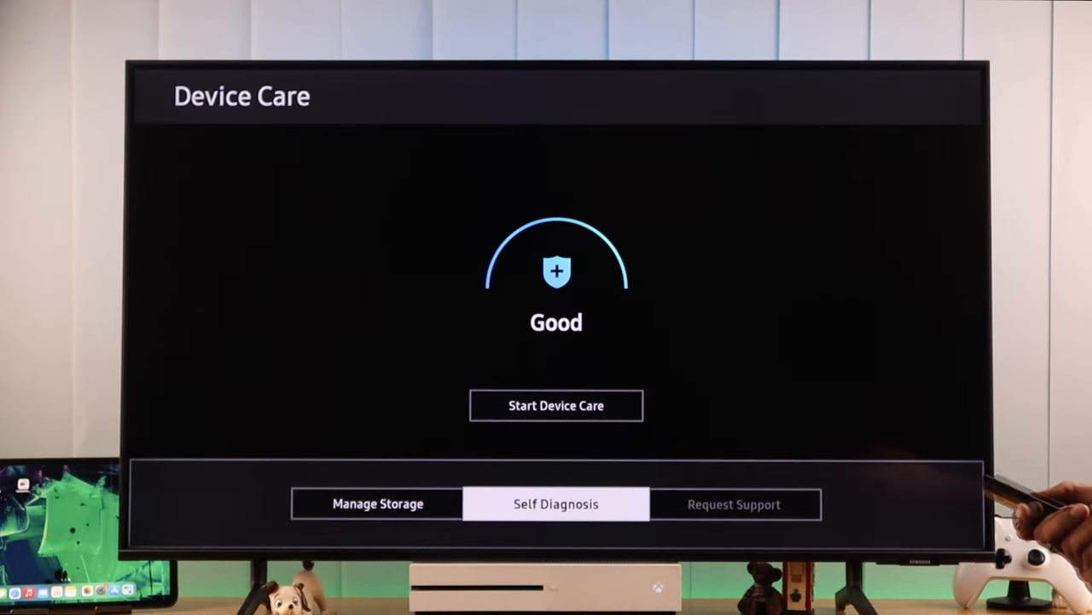
left_click(555, 503)
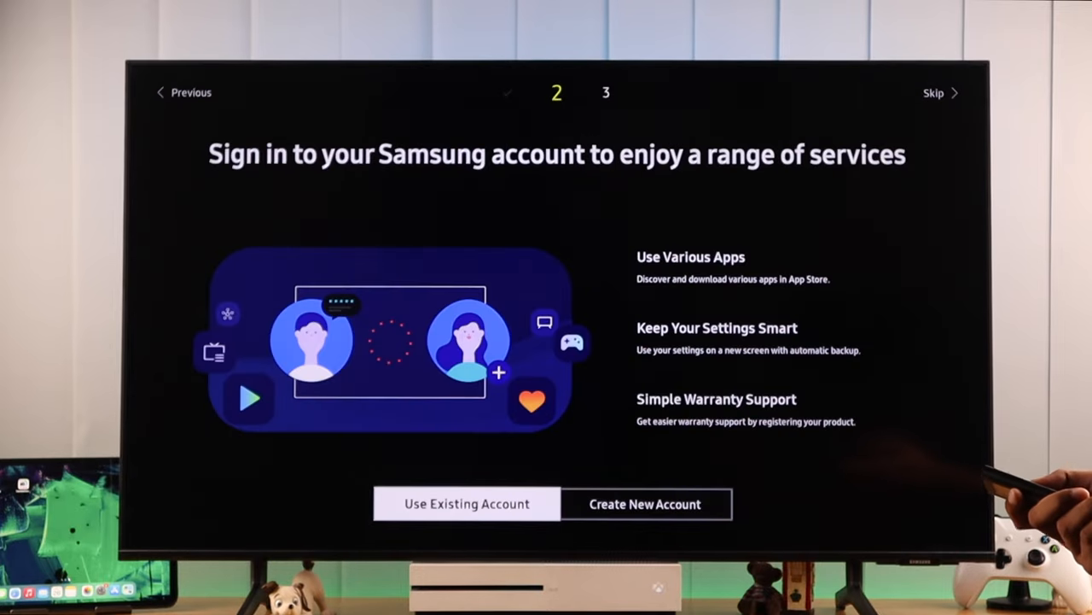
left_click(466, 503)
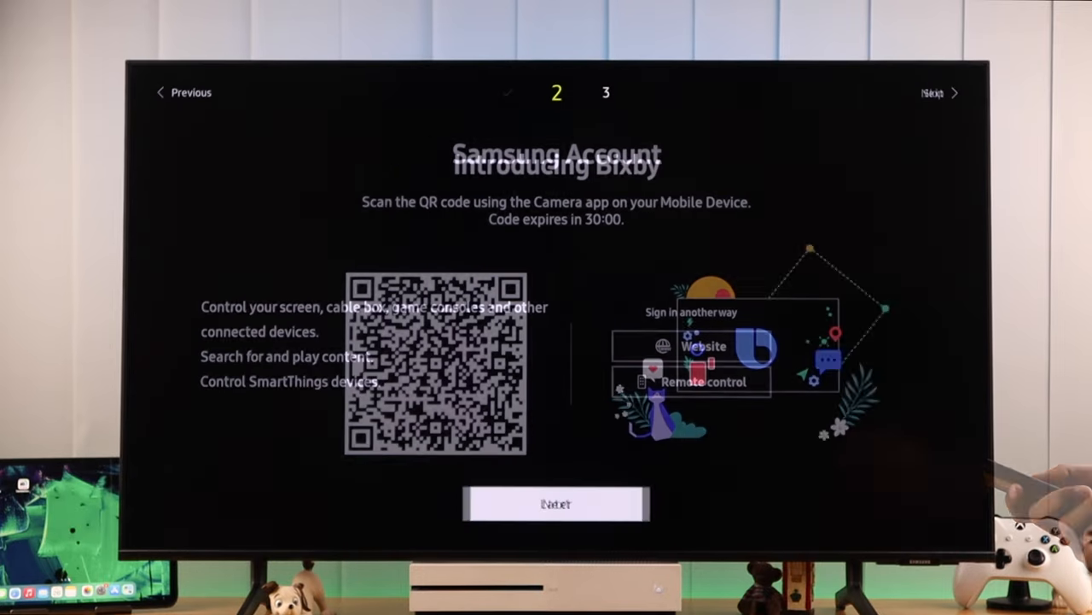